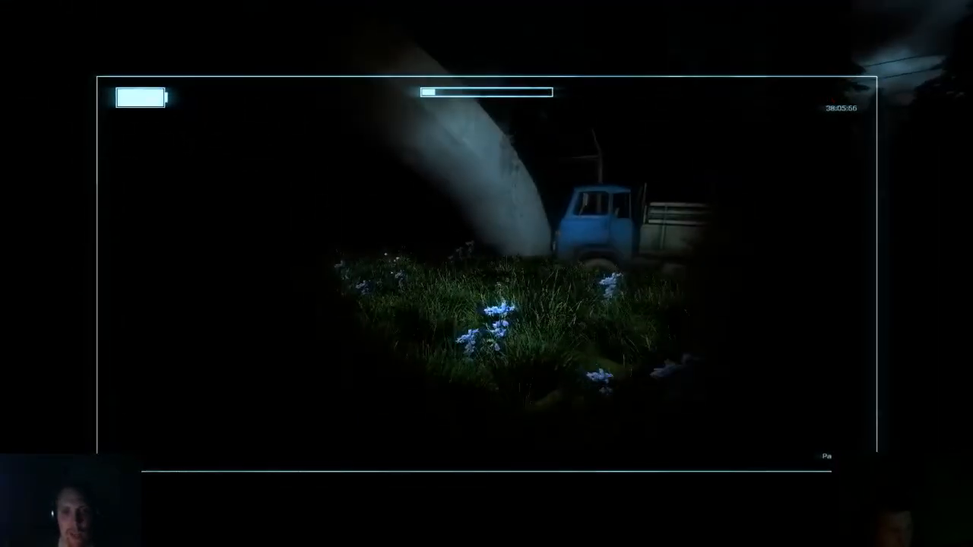
mouse_move(487, 274)
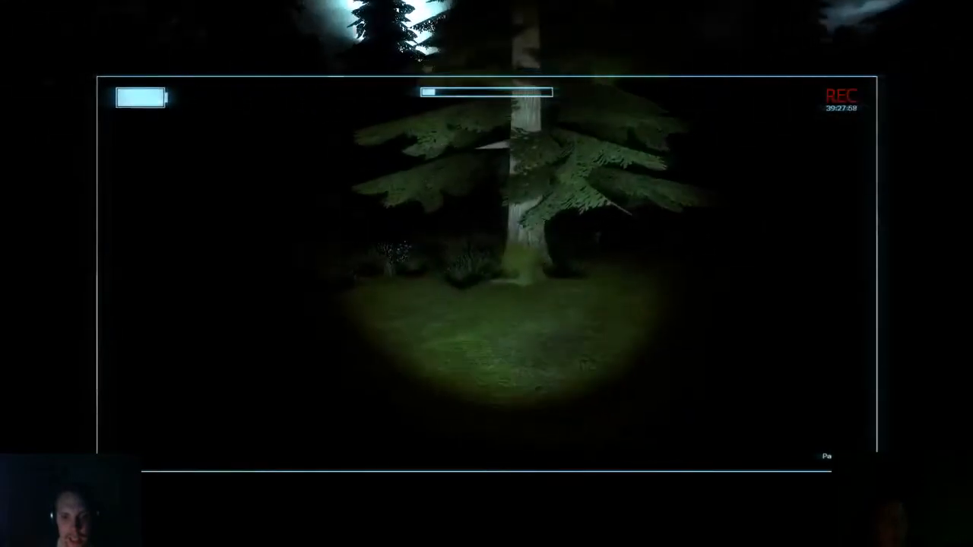
mouse_move(486, 274)
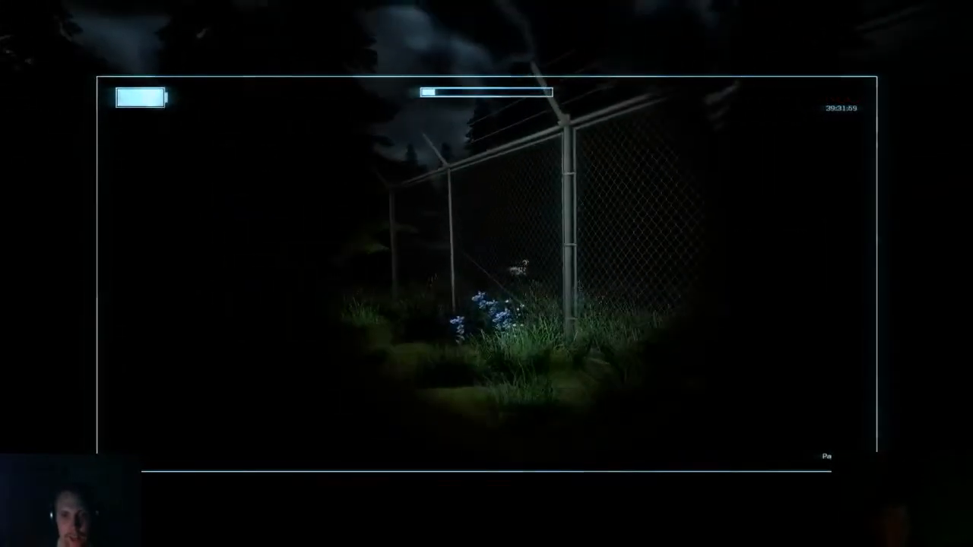
mouse_move(486, 273)
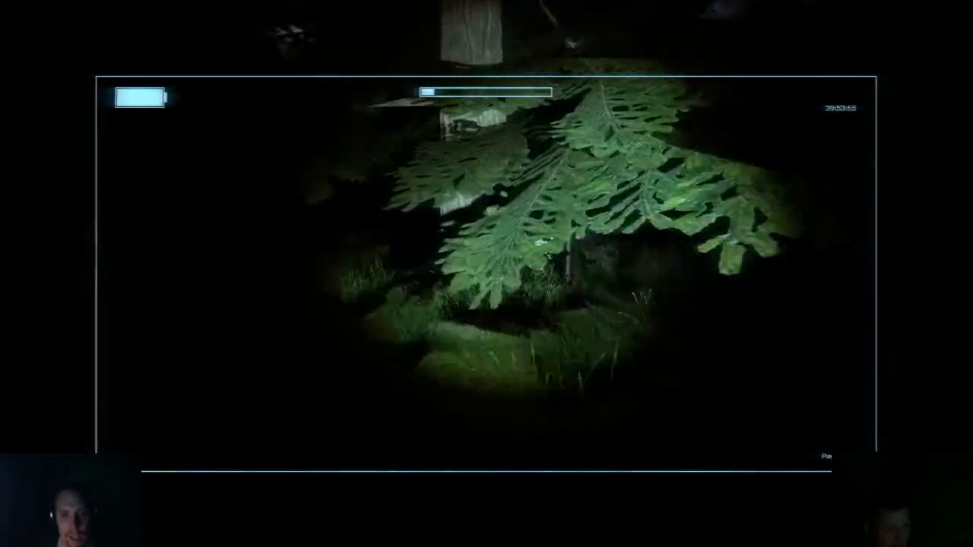
mouse_move(486, 273)
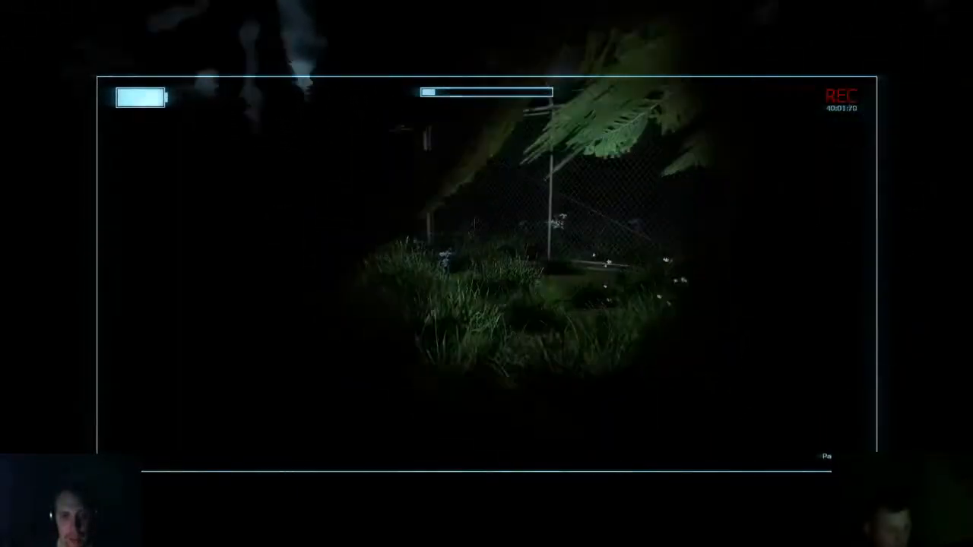
mouse_move(487, 274)
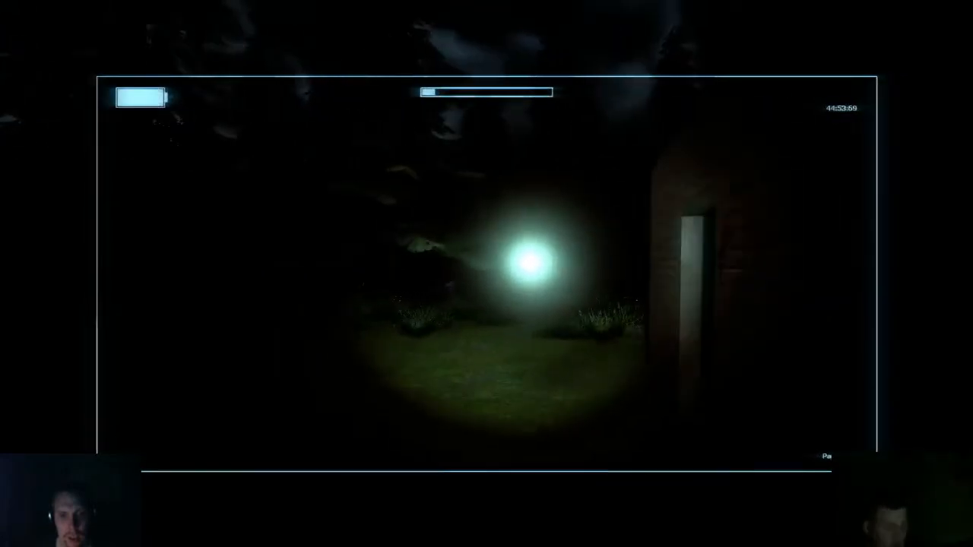
mouse_move(487, 273)
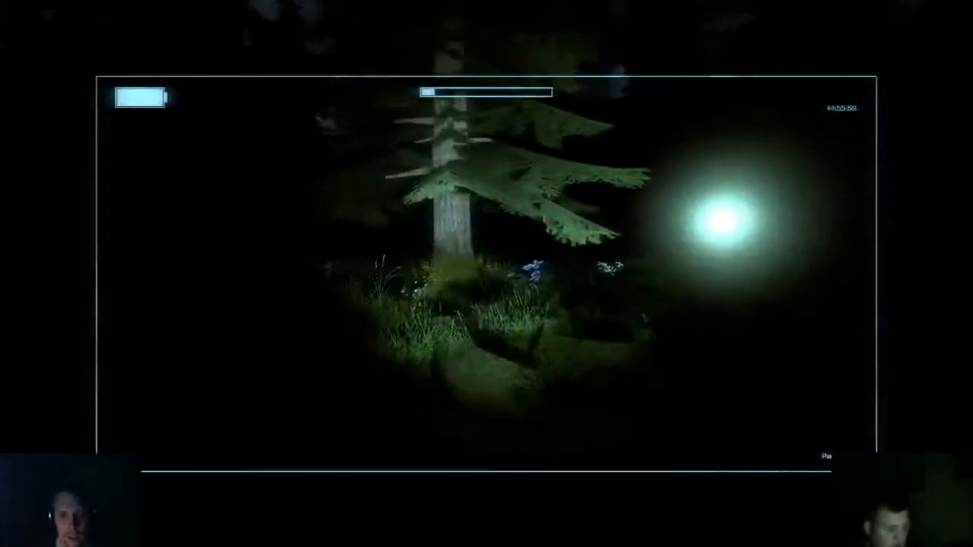